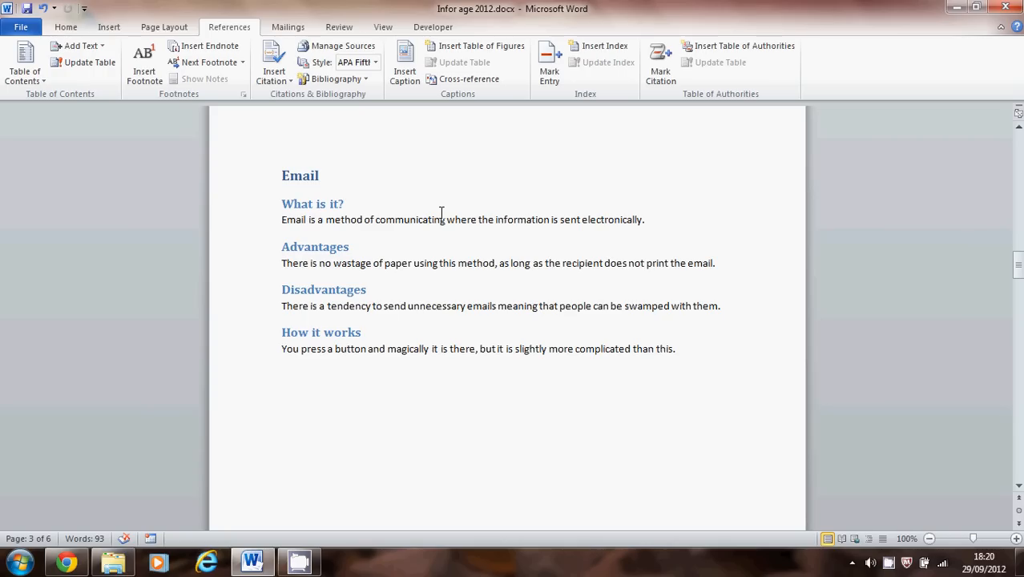
mouse_move(579, 263)
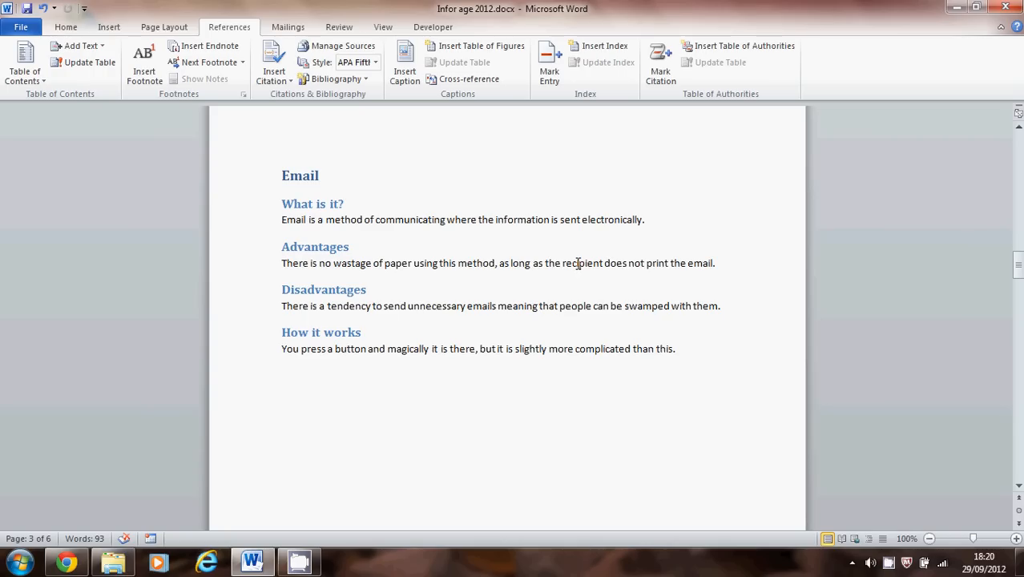
Select the word 'recipient' in the Advantages paragraph.
double_click(584, 262)
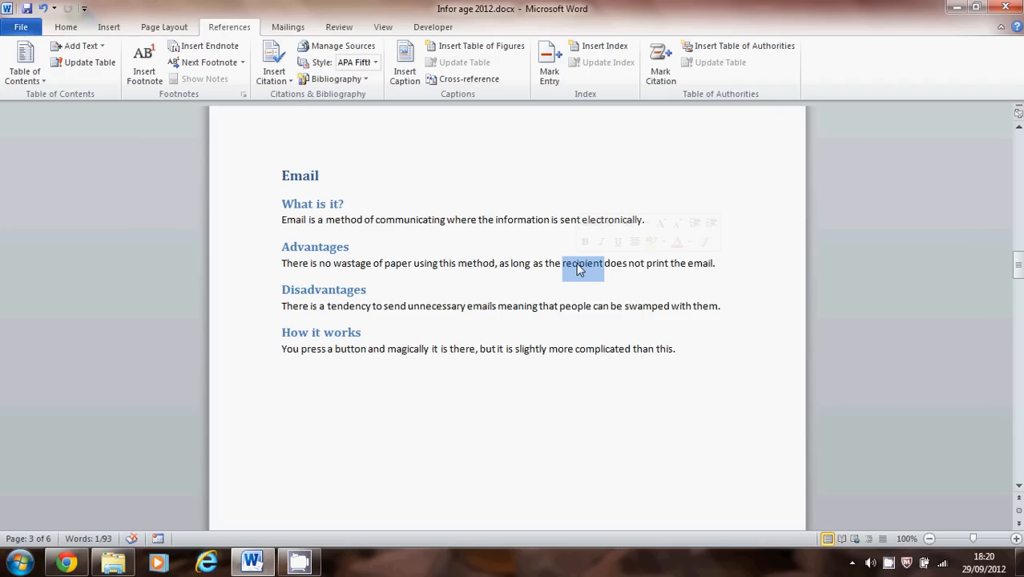
mouse_move(230, 35)
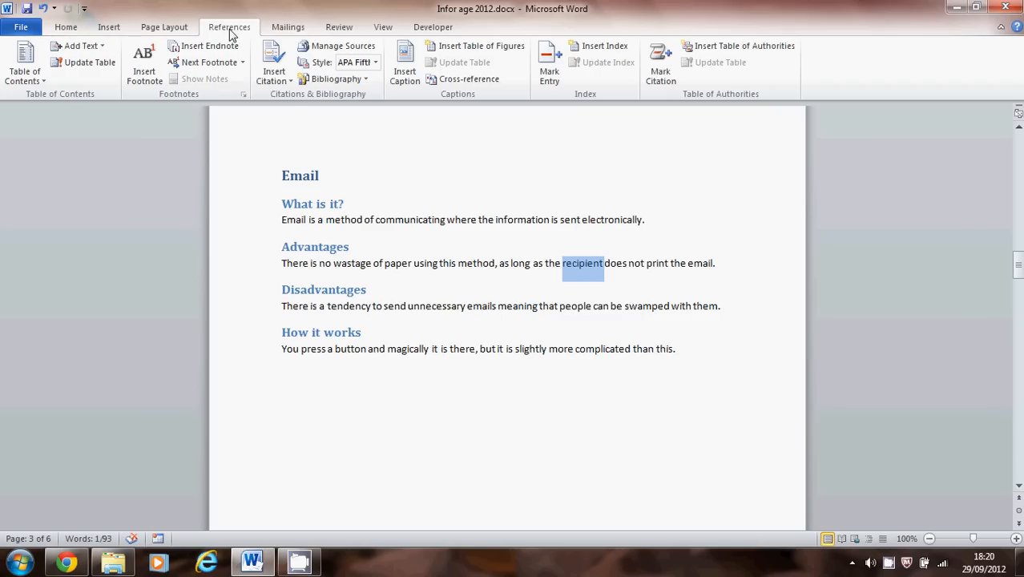
mouse_move(548, 64)
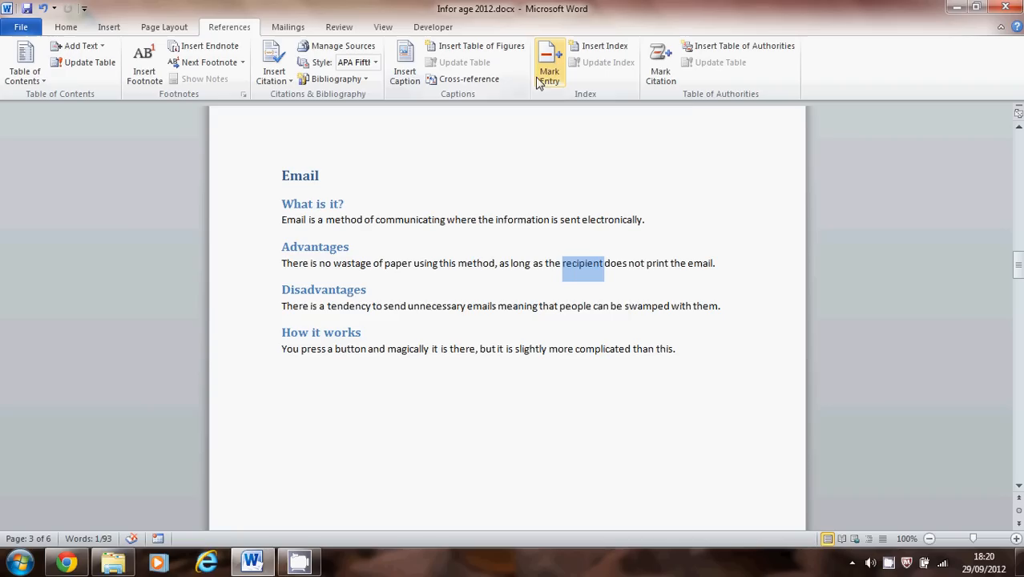
mouse_move(548, 64)
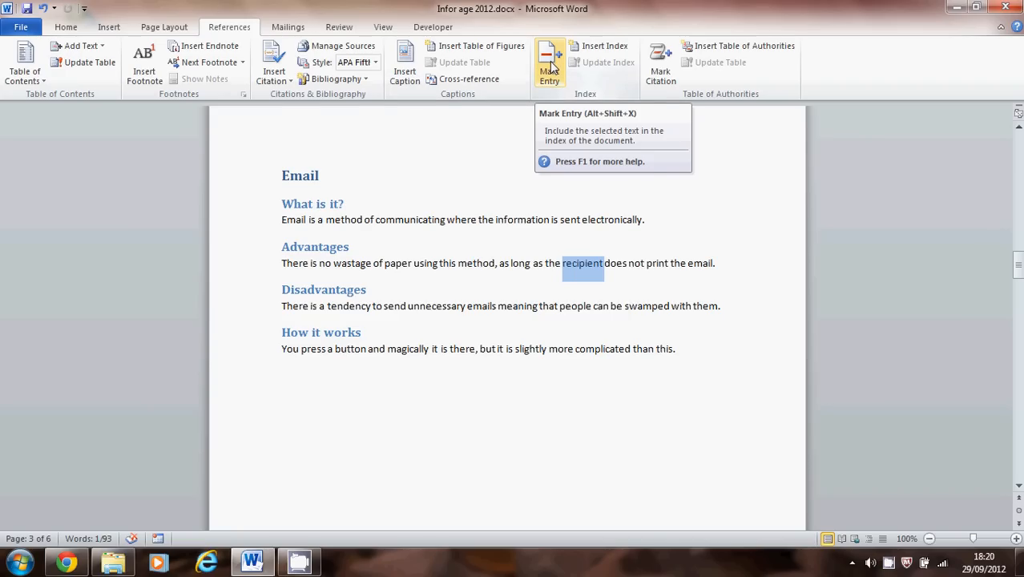
Mark all occurrences of 'recipient' as an index entry via Mark Entry.
click(549, 62)
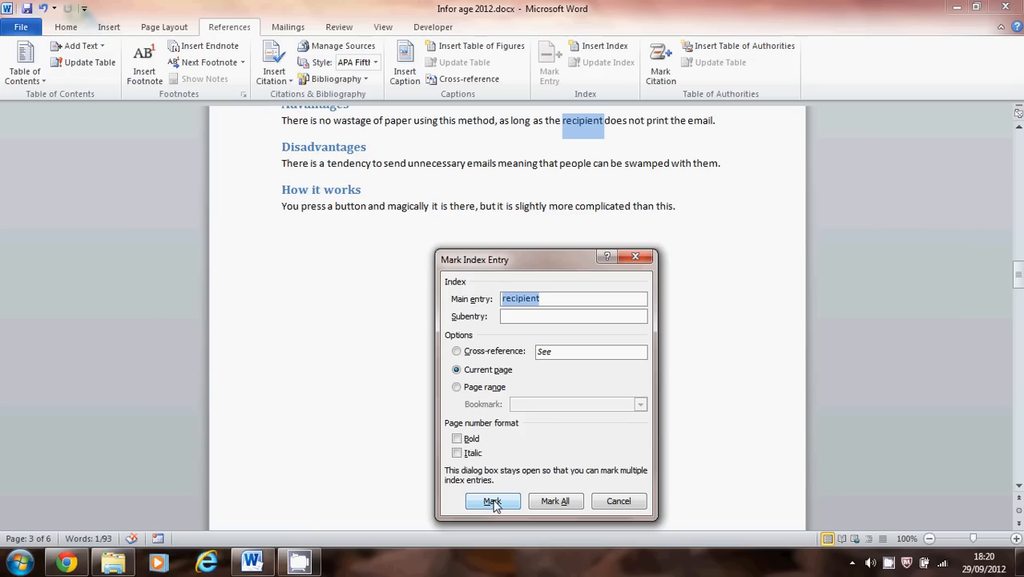
mouse_move(516, 506)
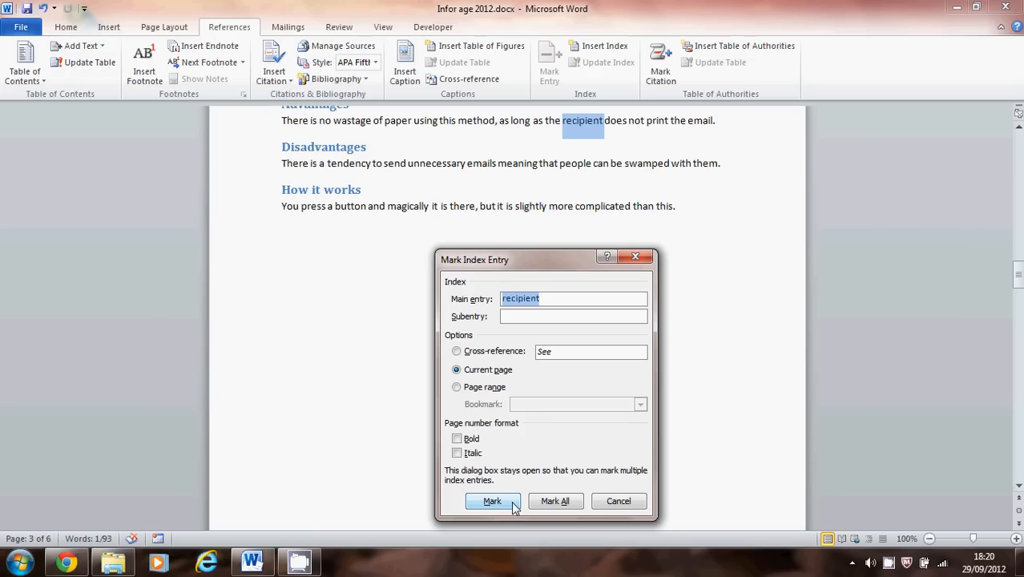
mouse_move(556, 500)
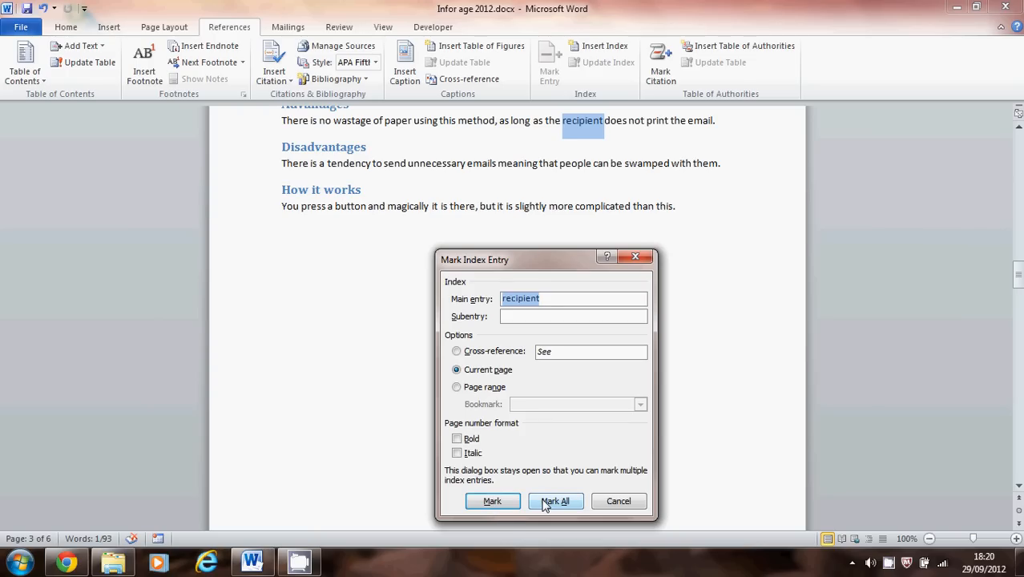
click(556, 499)
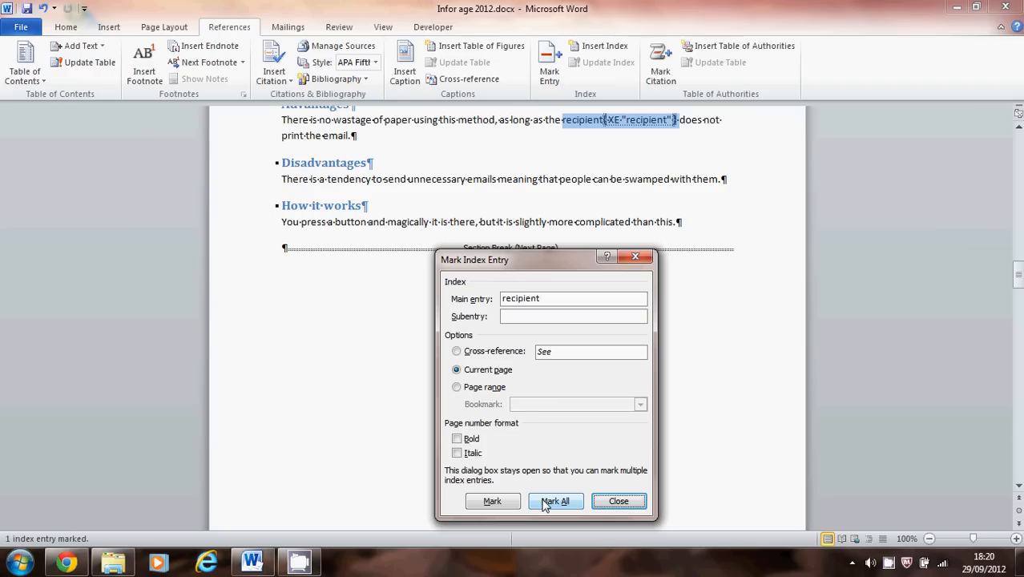
click(556, 500)
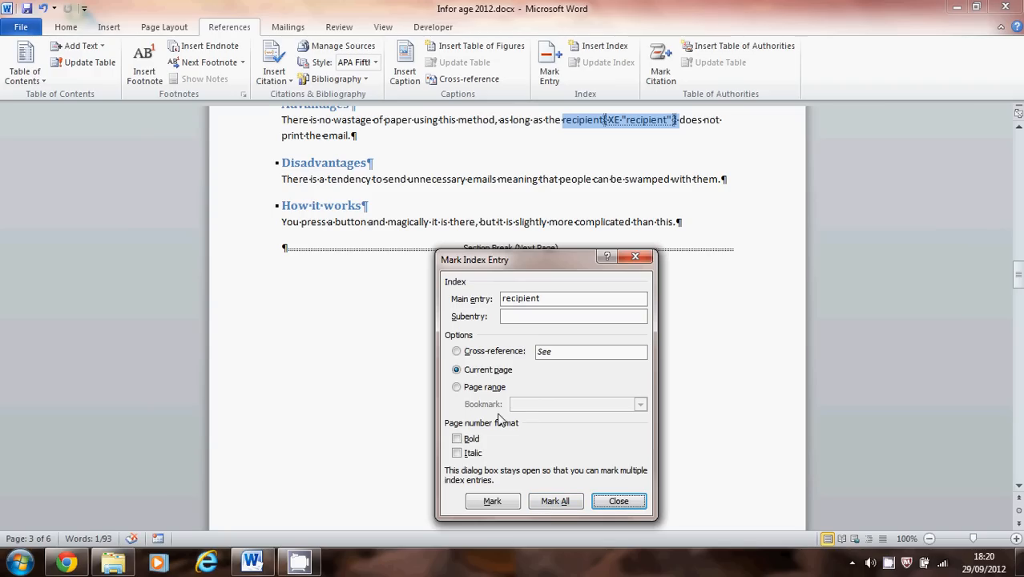
mouse_move(395, 247)
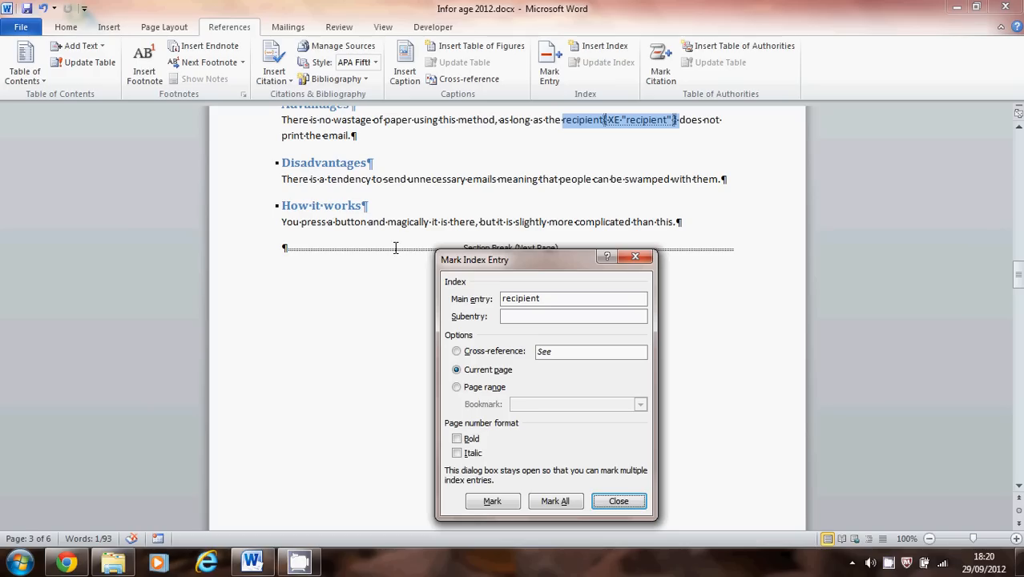
mouse_move(384, 228)
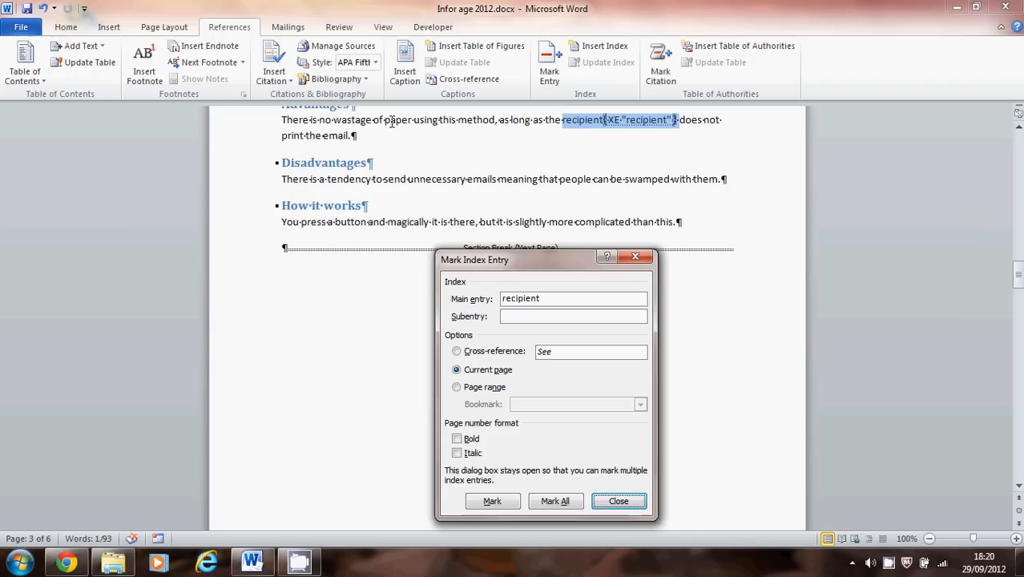
Mark all occurrences of 'paper' as an index entry, then close the marking dialog.
double_click(397, 119)
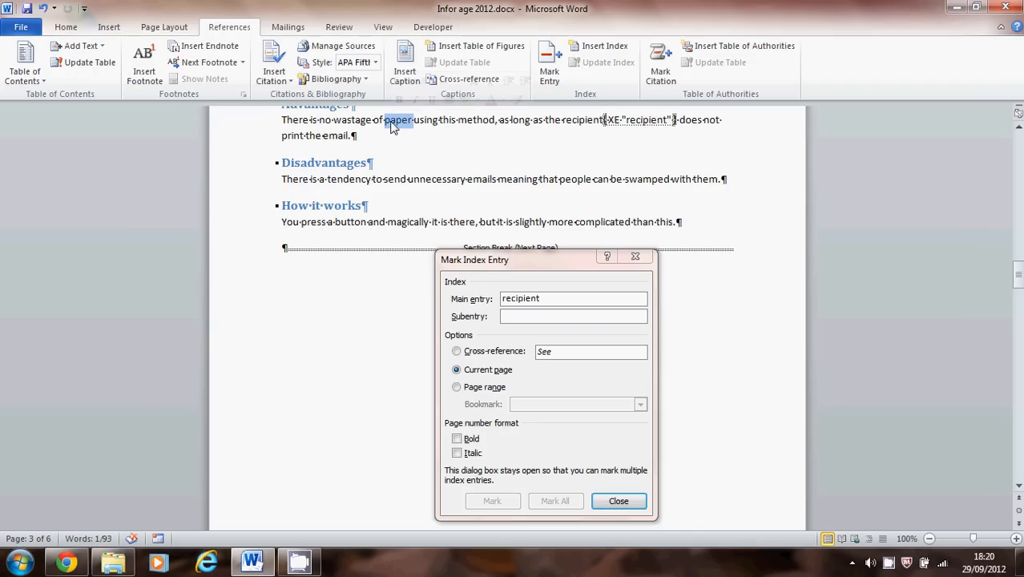
mouse_move(464, 365)
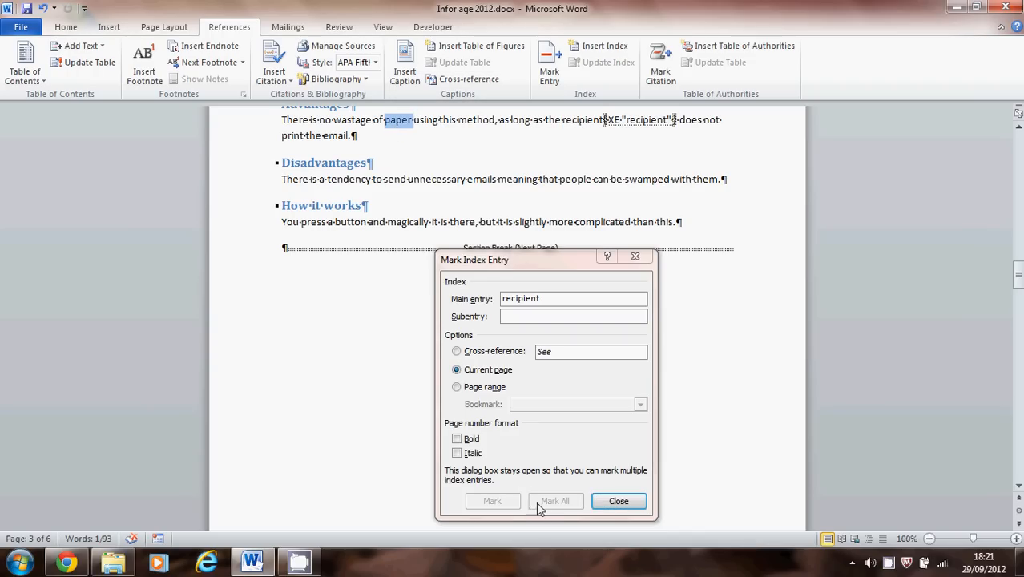
click(556, 500)
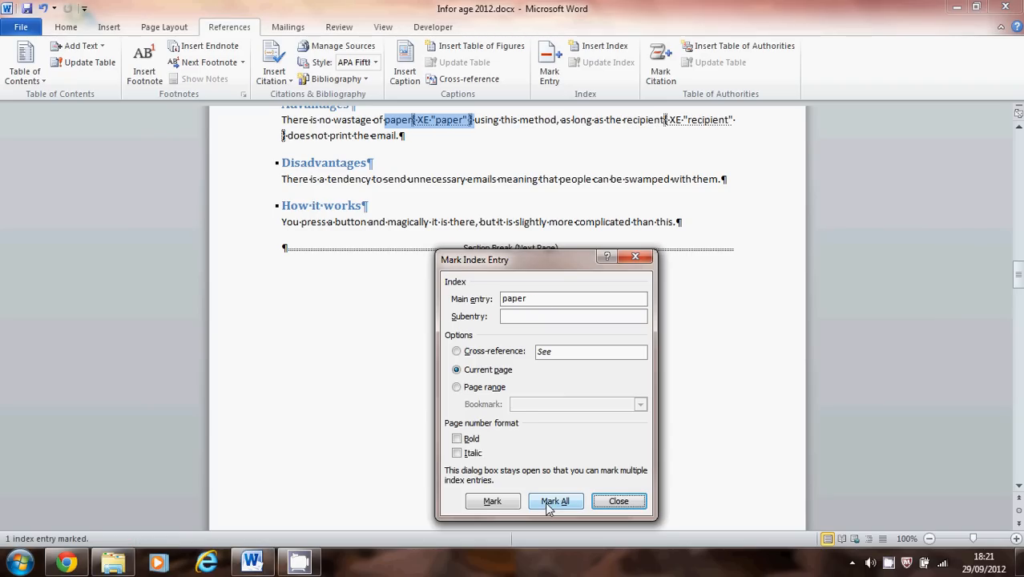
click(556, 499)
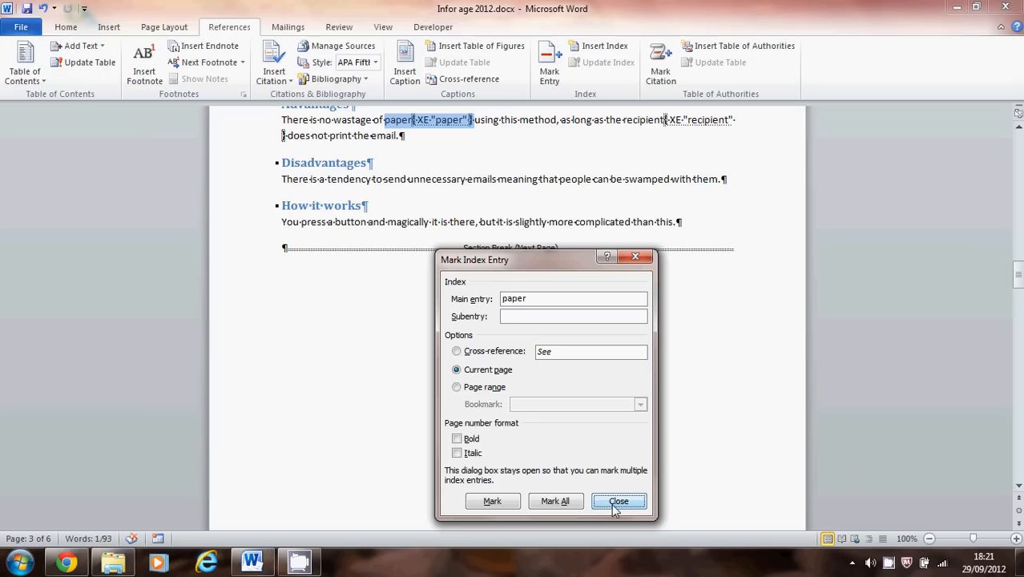
click(618, 500)
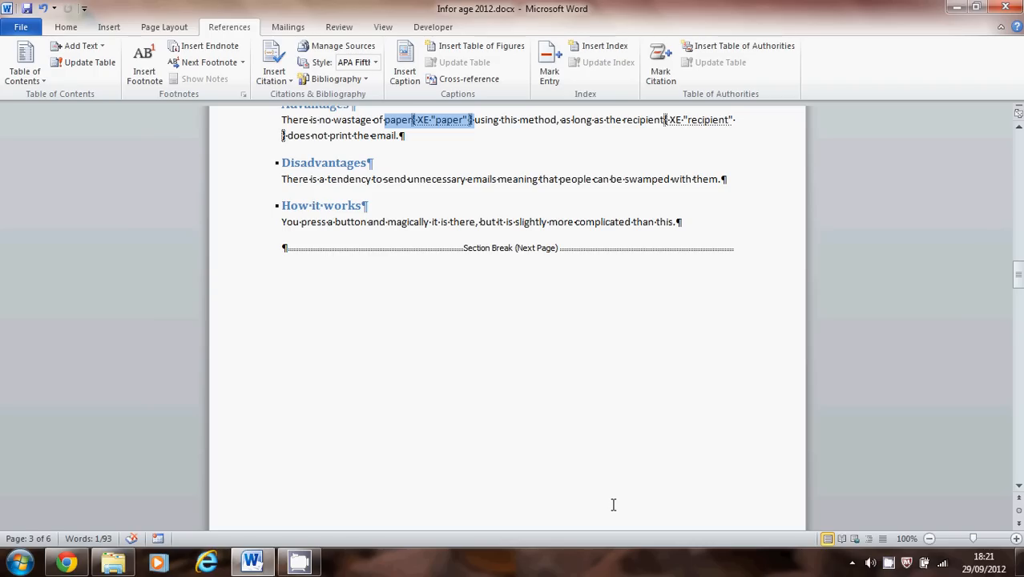
mouse_move(721, 402)
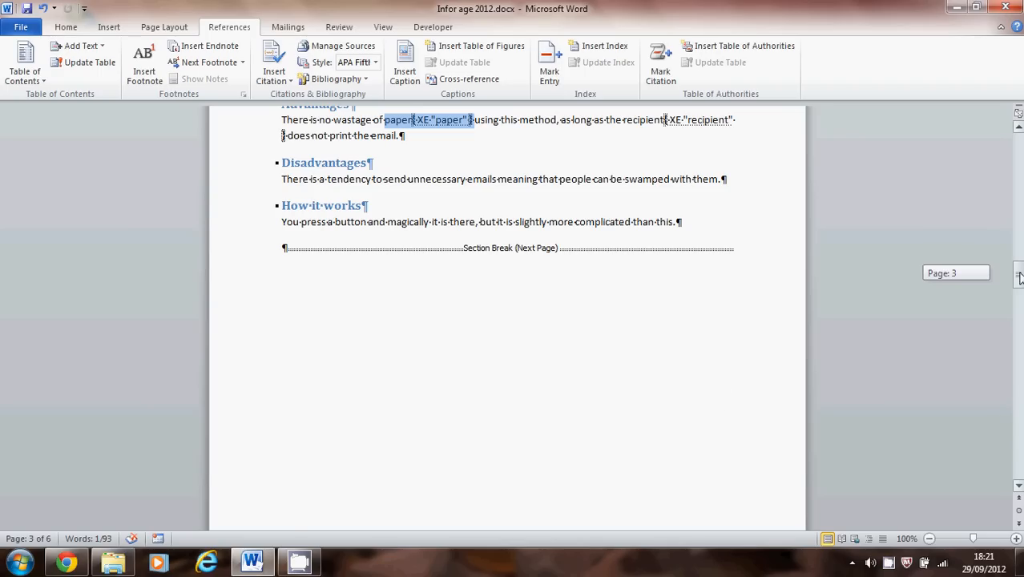
Go down to the Index page and hide the paragraph and formatting marks.
scroll(down, 3)
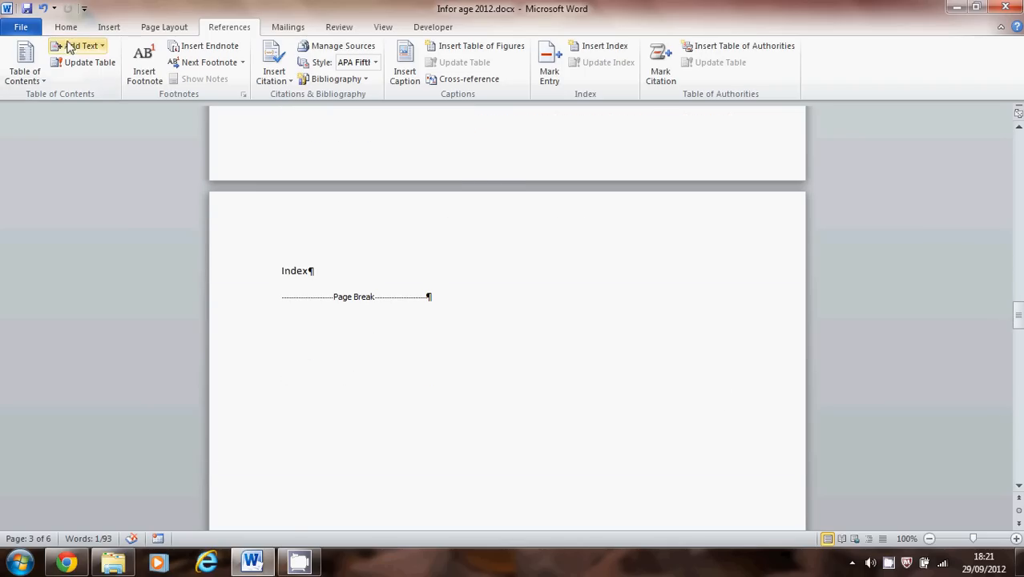
click(66, 25)
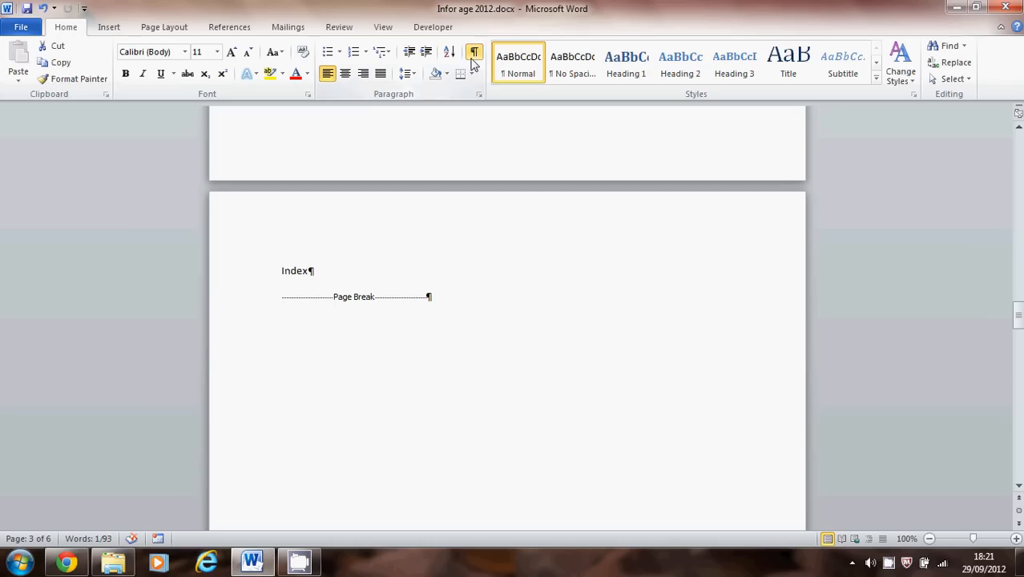
click(474, 51)
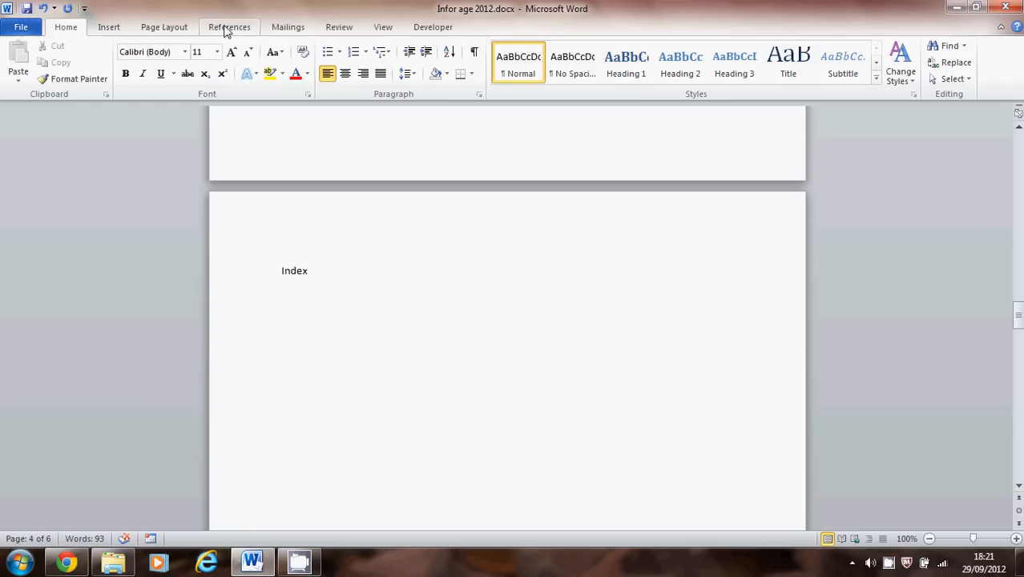
Insert a two-column index in the Fancy format listing paper and recipient.
click(229, 26)
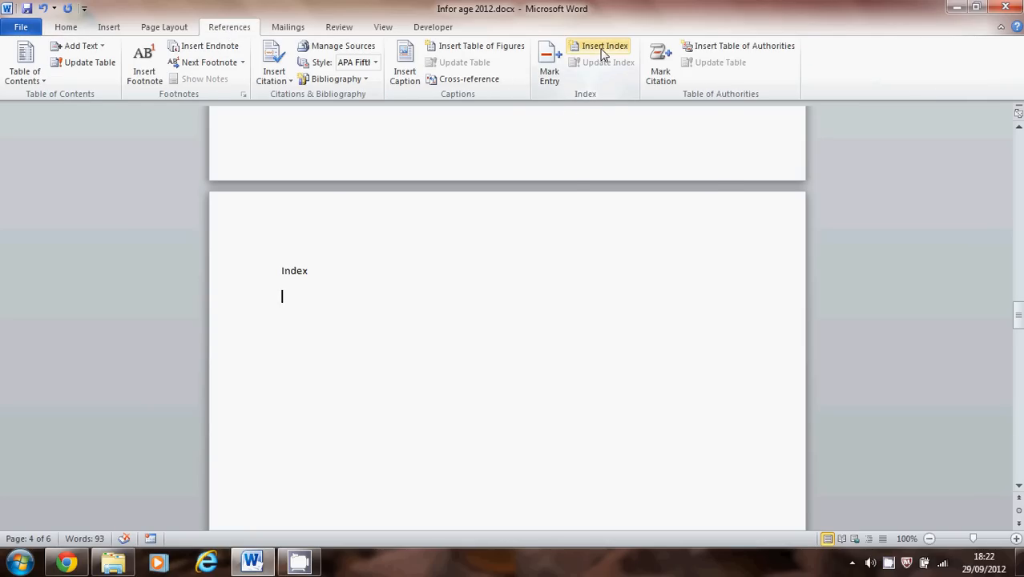
click(603, 45)
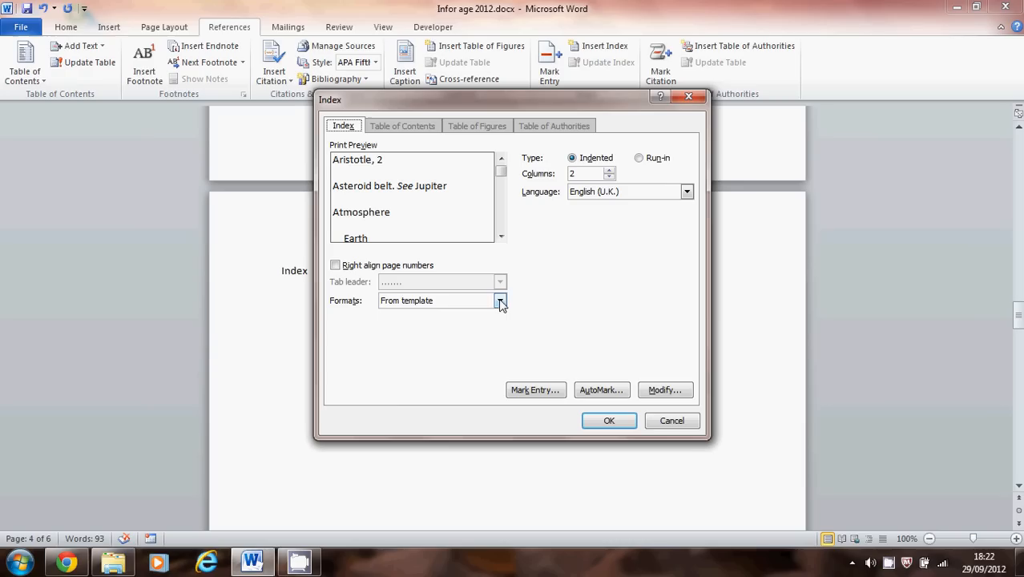
click(500, 301)
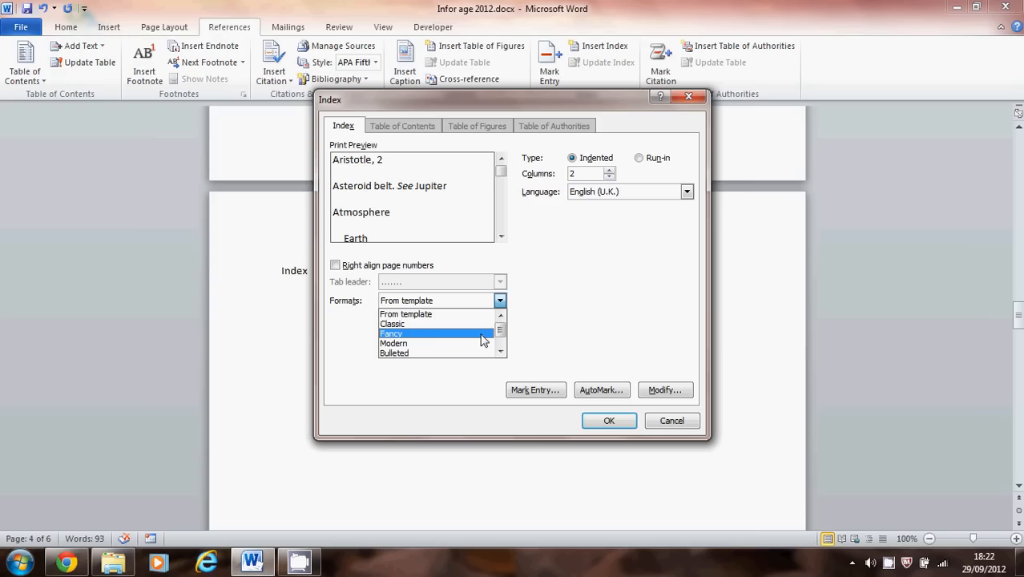
click(391, 333)
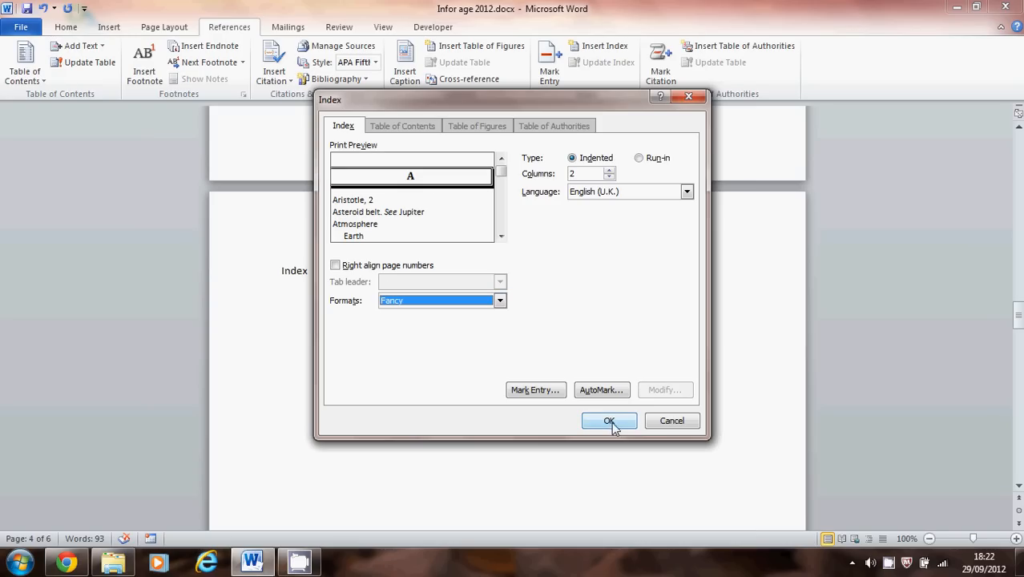
click(608, 419)
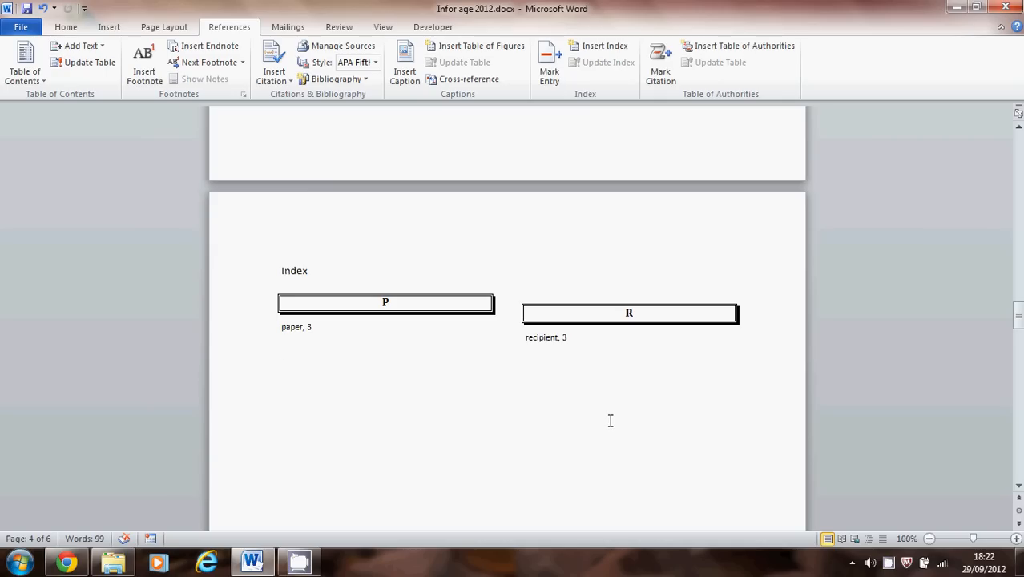
mouse_move(605, 420)
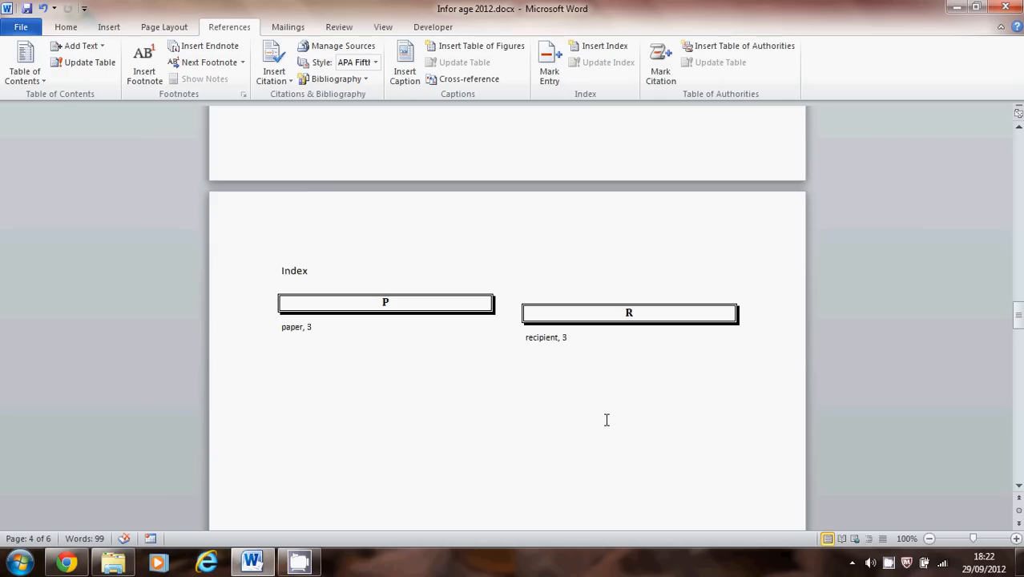
click(281, 349)
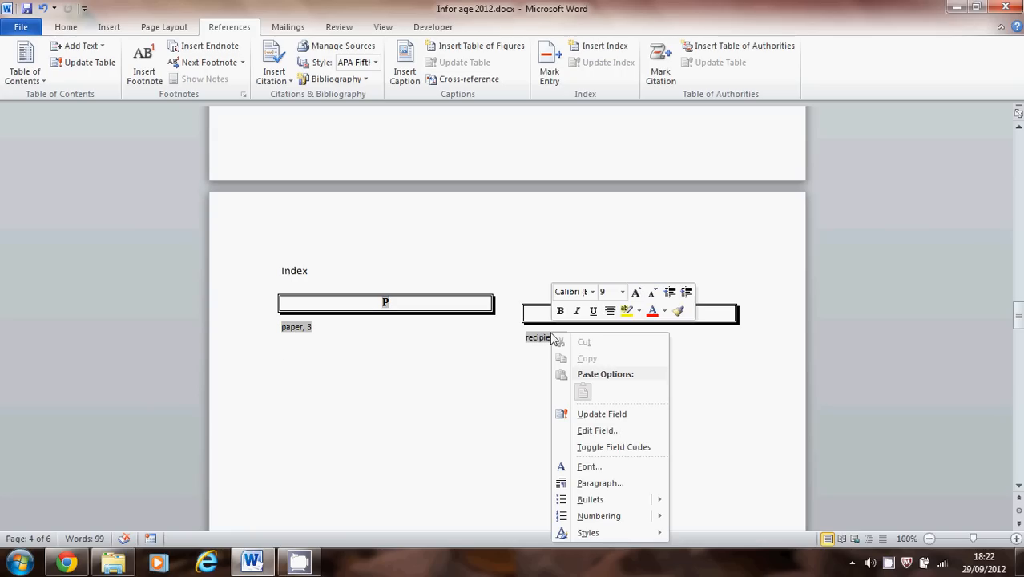
mouse_move(602, 413)
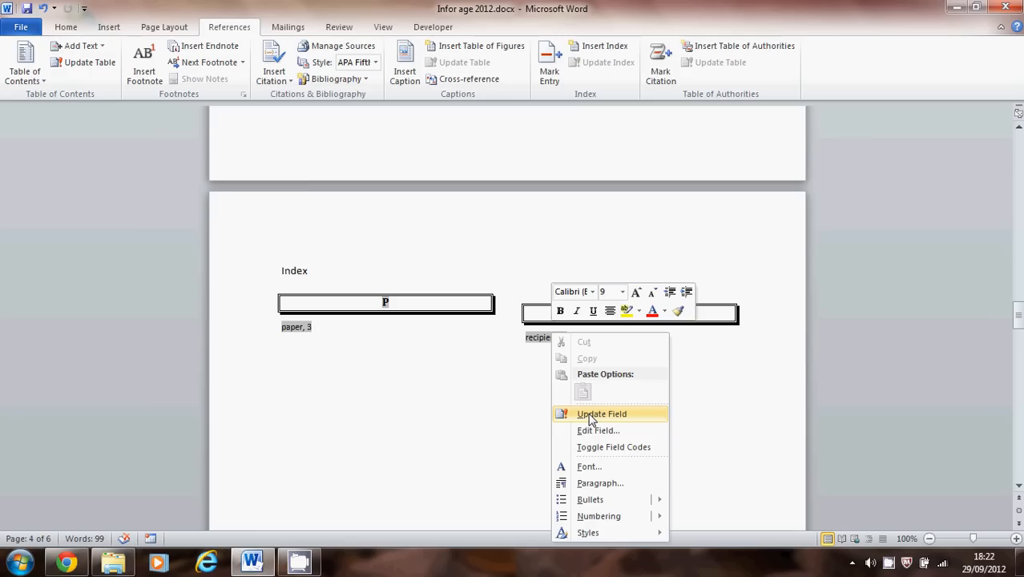
mouse_move(572, 419)
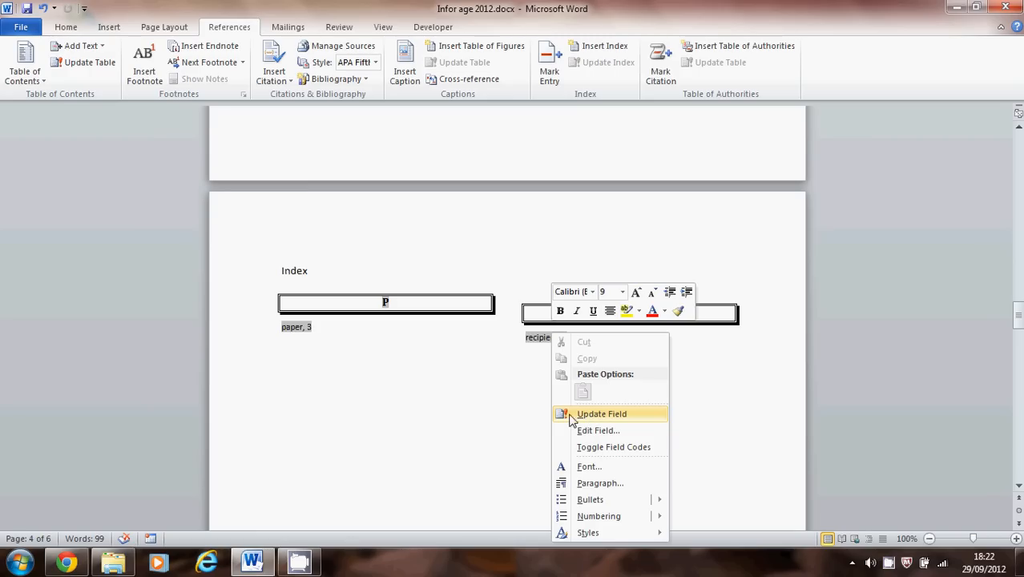
click(602, 414)
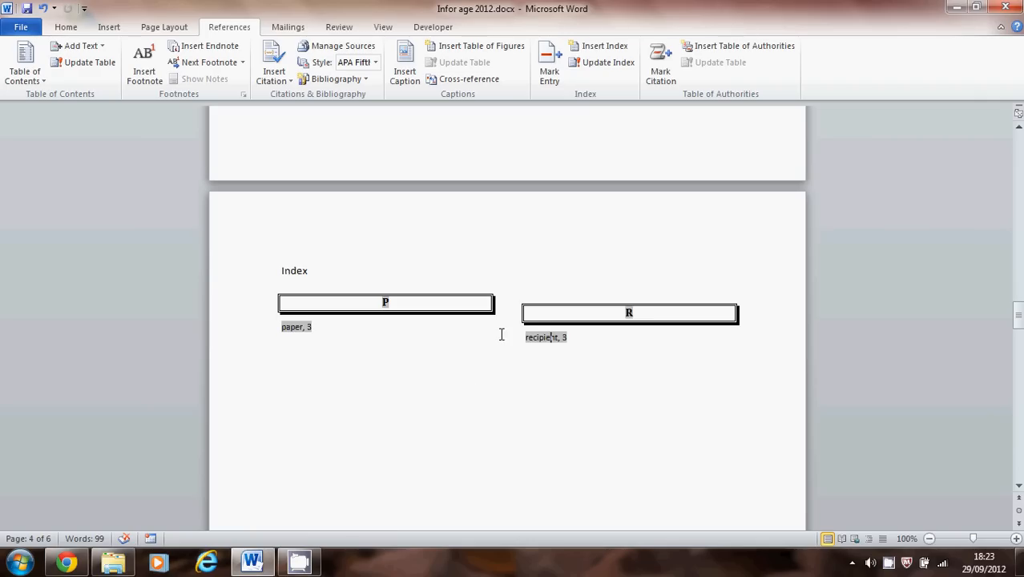
mouse_move(577, 337)
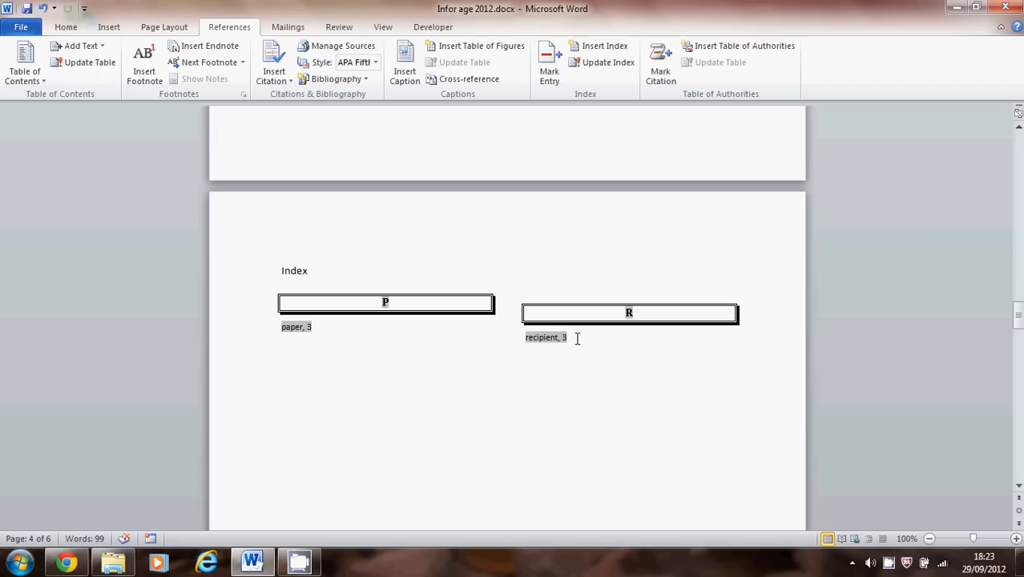